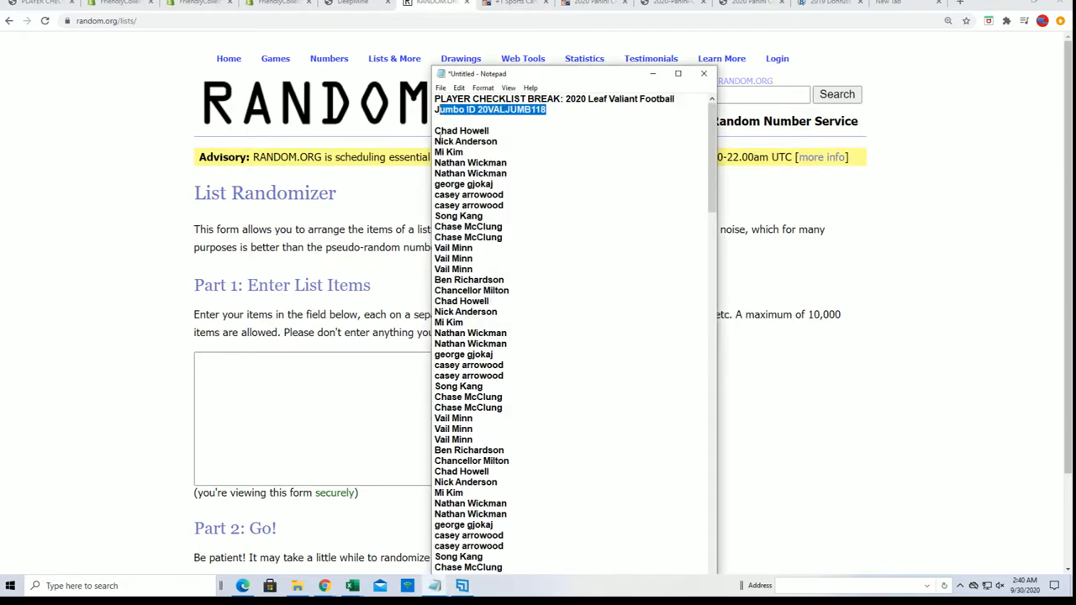
Step: Select all owner names in Notepad to copy them into the List Randomizer box
{"action": "key", "text": "ctrl+a"}
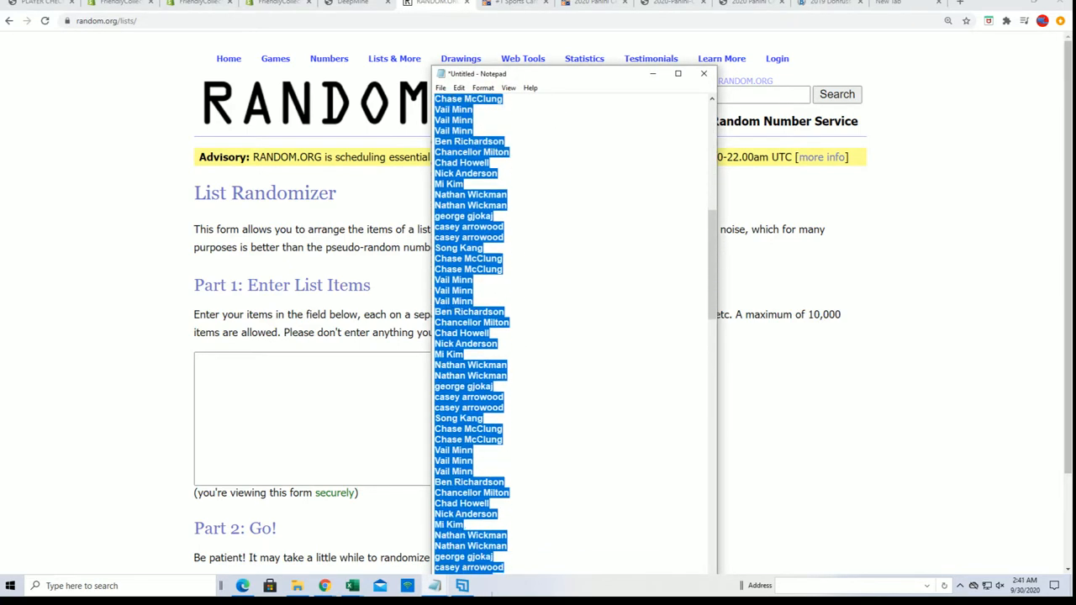
{"action": "scroll", "scroll_direction": "down", "scroll_amount": 3}
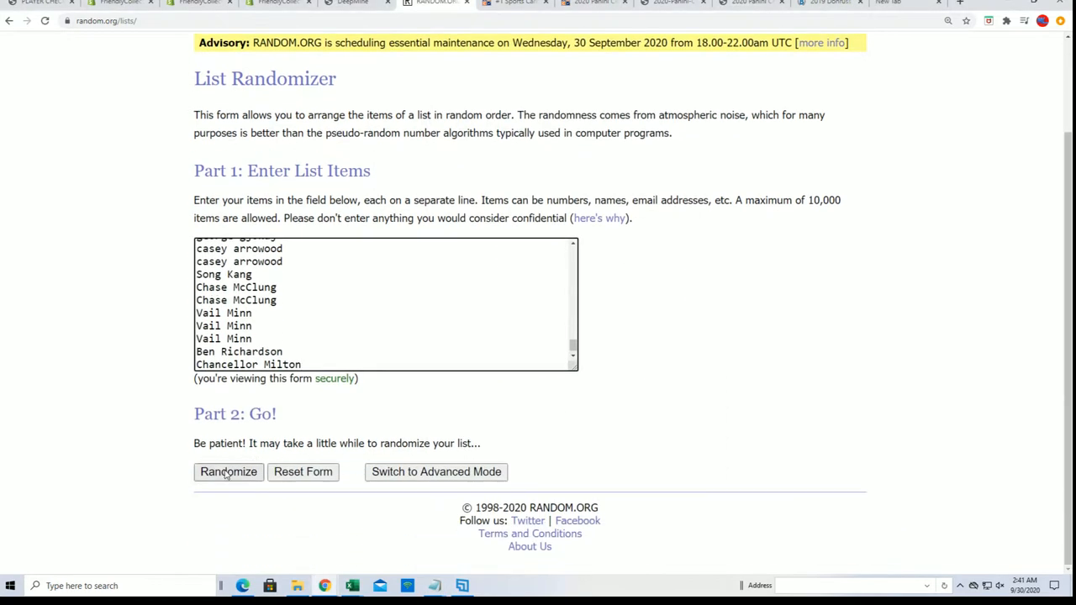
Step: Randomize the 96 owner names, reshuffling five times, and review the final numbered order
{"action": "left_click", "coordinate": [229, 471]}
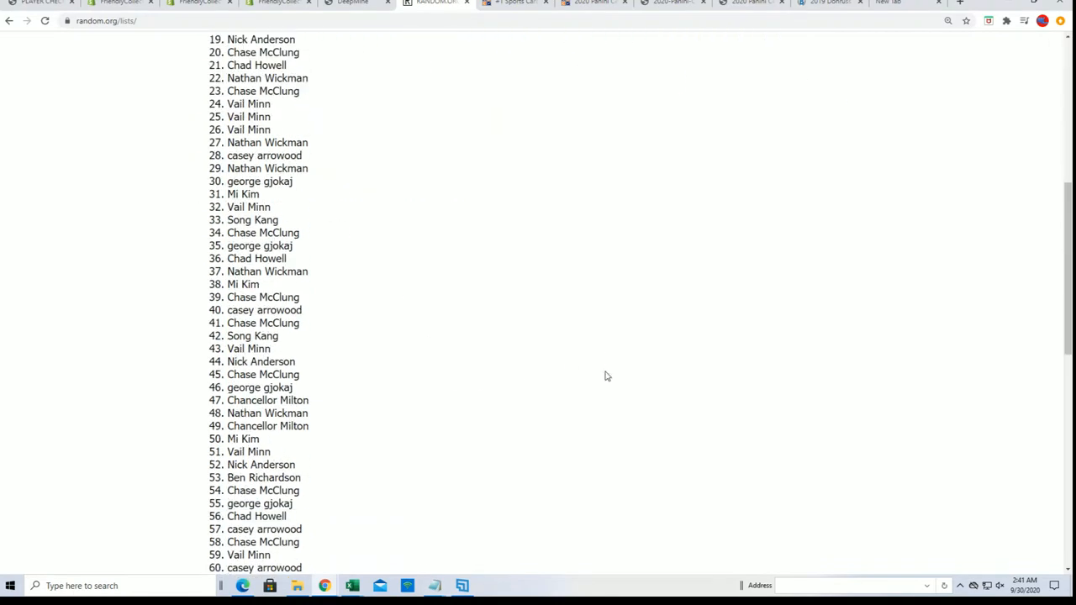
{"action": "scroll", "scroll_direction": "down", "scroll_amount": 3}
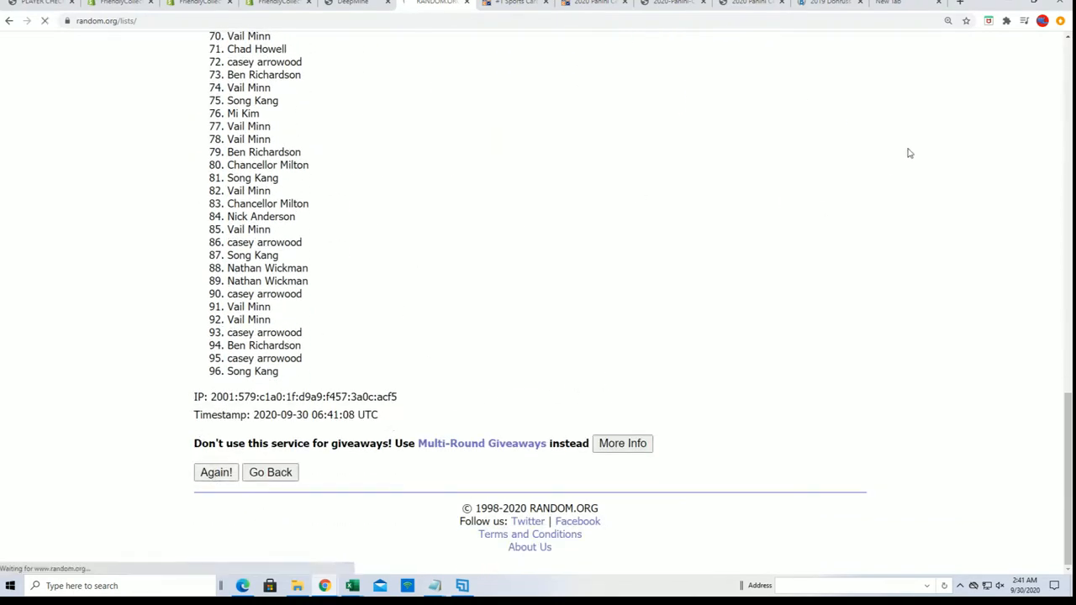
{"action": "left_click", "coordinate": [215, 471]}
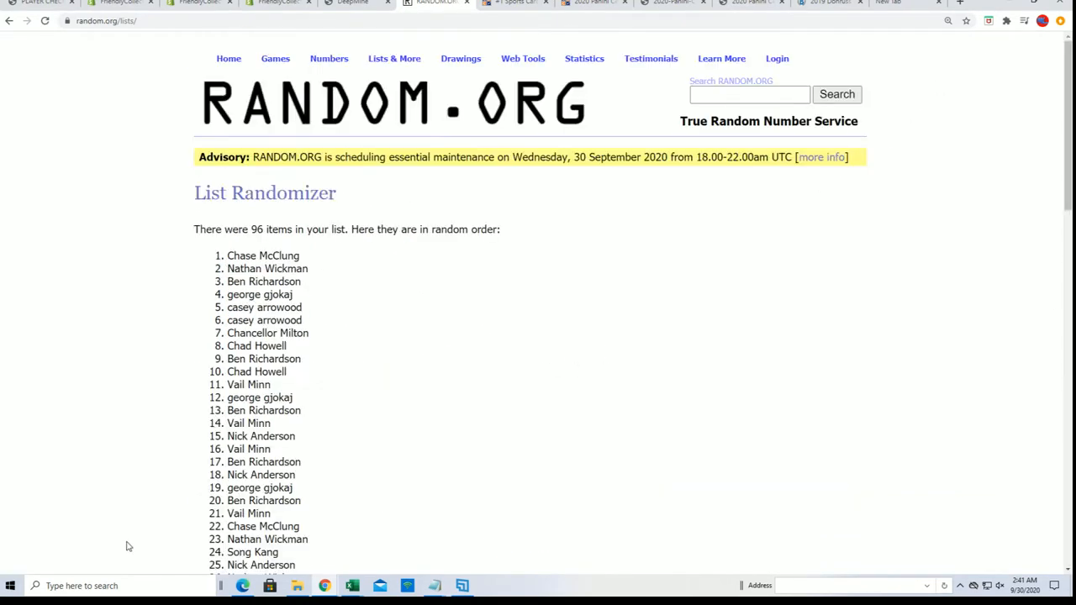
{"action": "scroll", "scroll_direction": "down", "scroll_amount": 3}
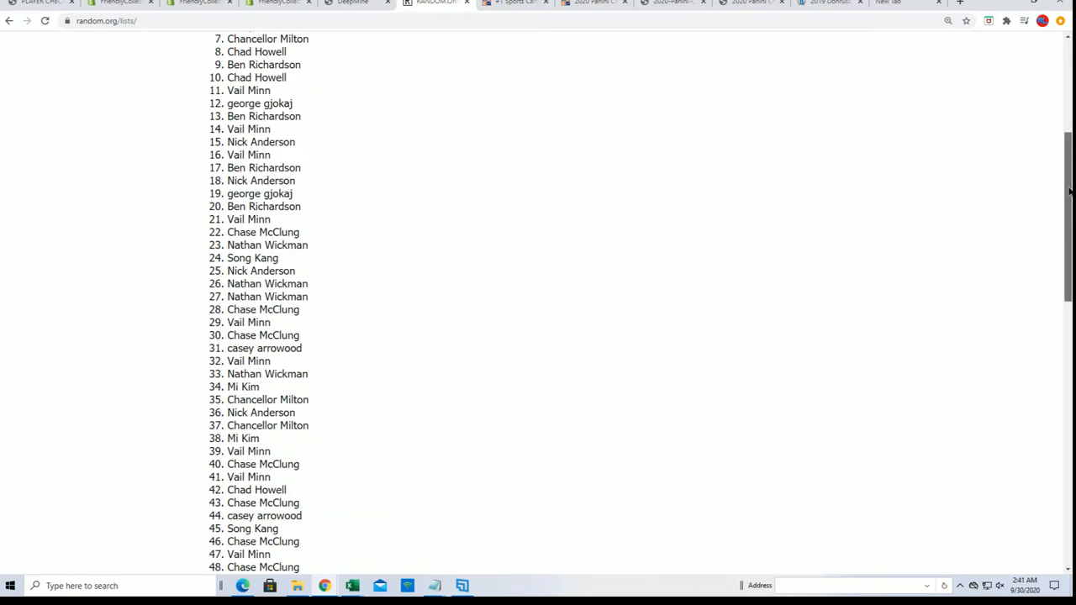
{"action": "scroll", "scroll_direction": "down", "scroll_amount": 3}
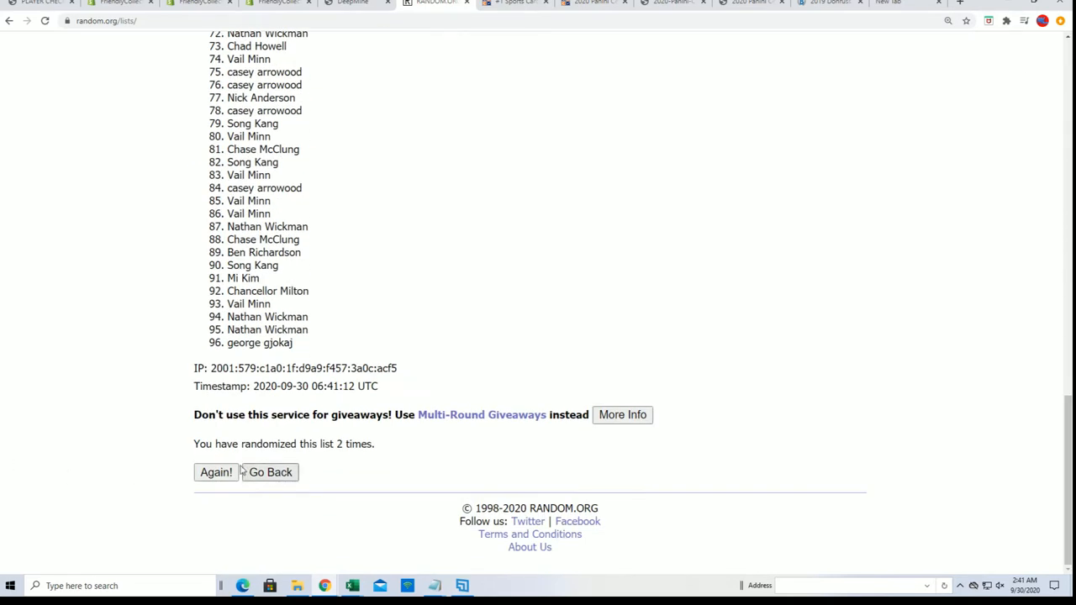
{"action": "left_click", "coordinate": [215, 471]}
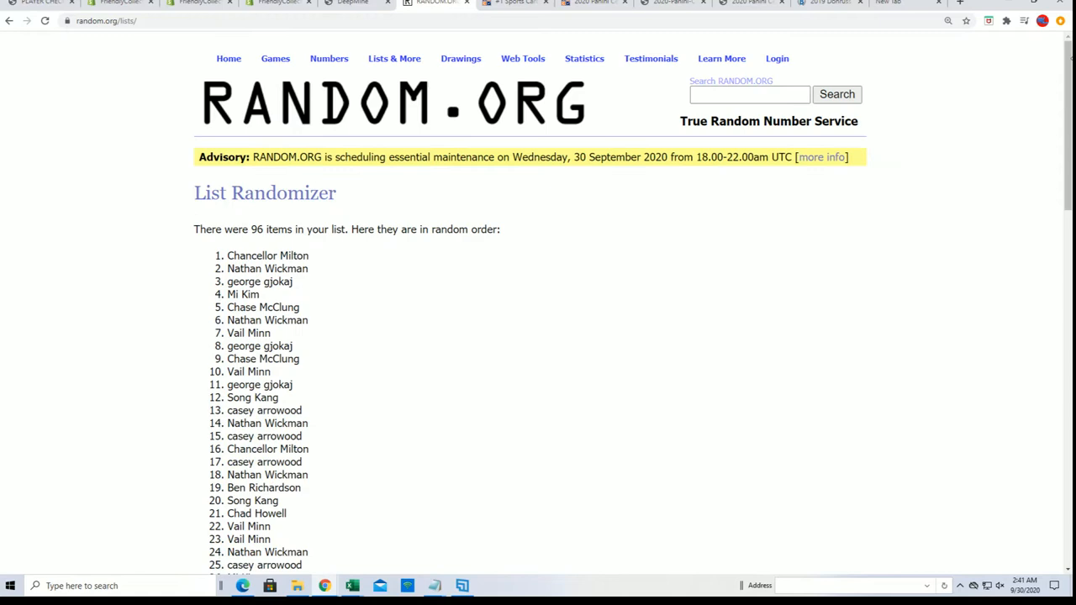
{"action": "scroll", "scroll_direction": "down", "scroll_amount": 3}
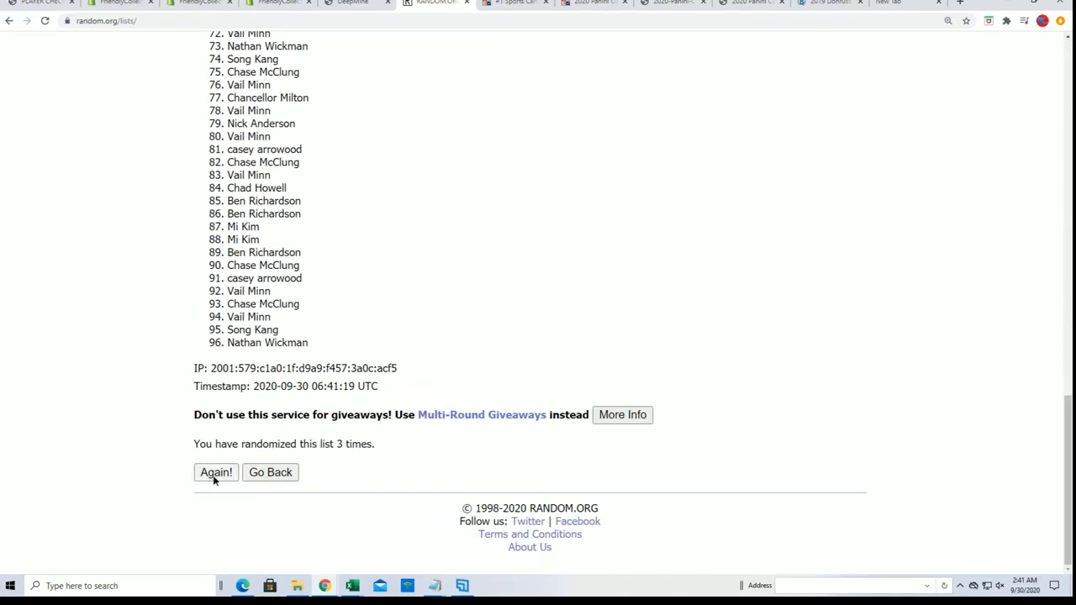
{"action": "left_click", "coordinate": [216, 471]}
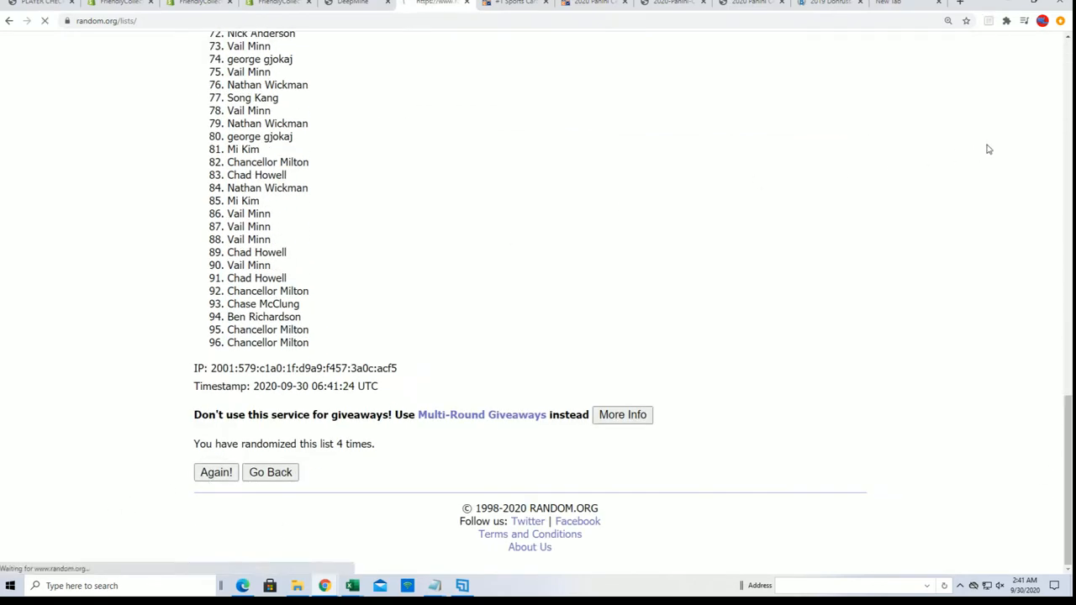
{"action": "left_click", "coordinate": [215, 471]}
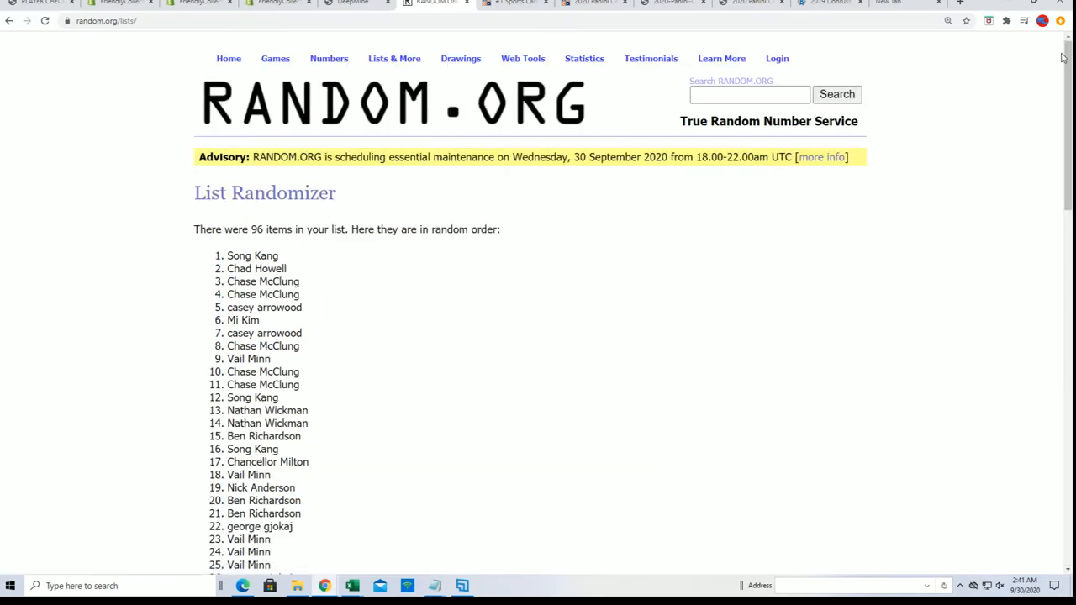
{"action": "scroll", "scroll_direction": "down", "scroll_amount": 3}
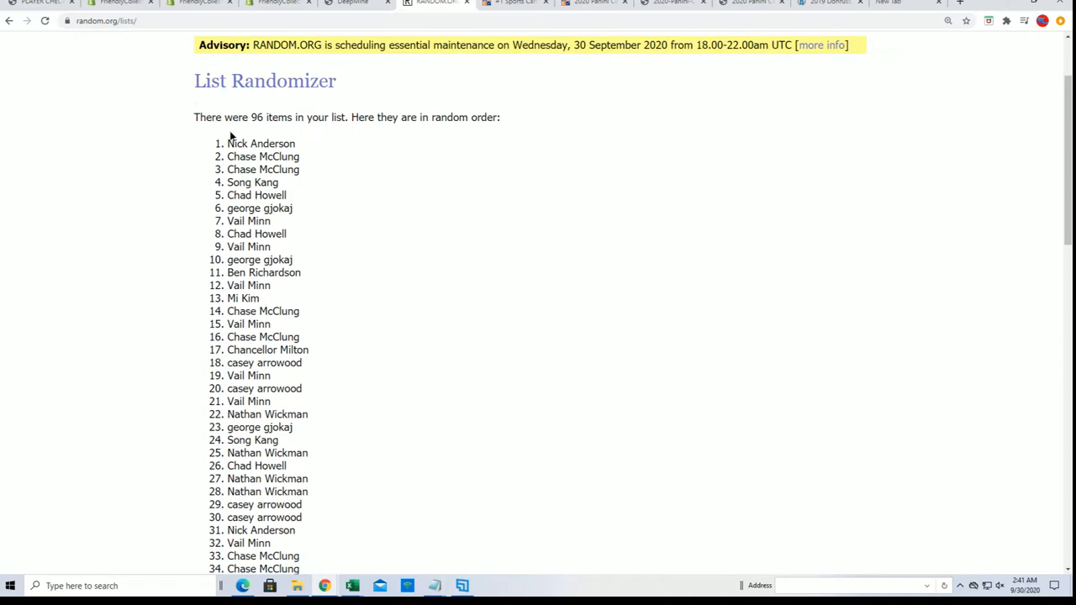
{"action": "scroll", "scroll_direction": "down", "scroll_amount": 3}
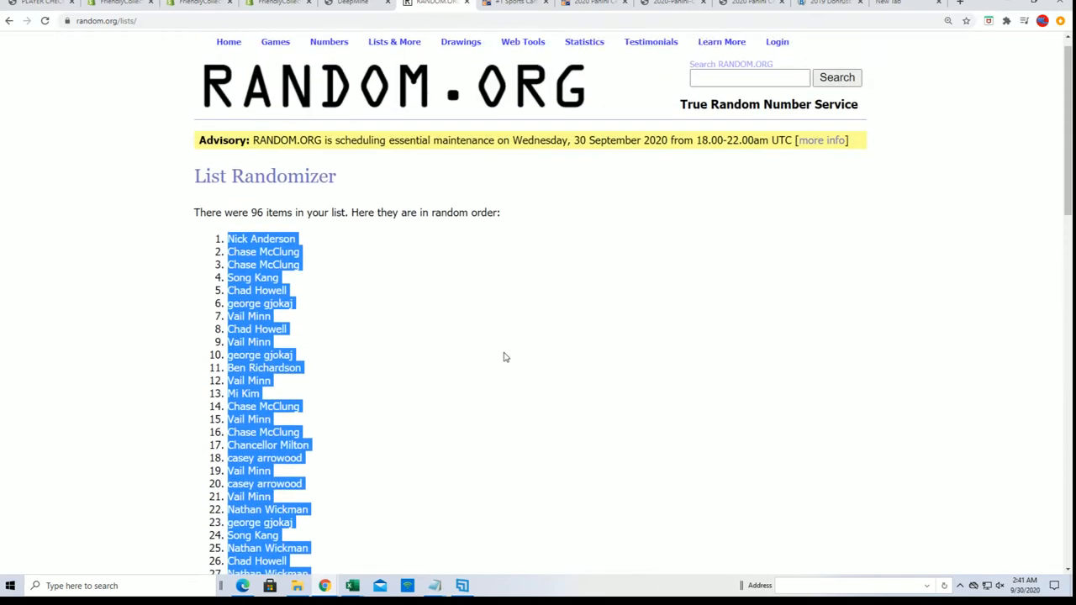
Step: Return to the randomizer entry form and load the copied player checklist names into it
{"action": "scroll", "scroll_direction": "down", "scroll_amount": 3}
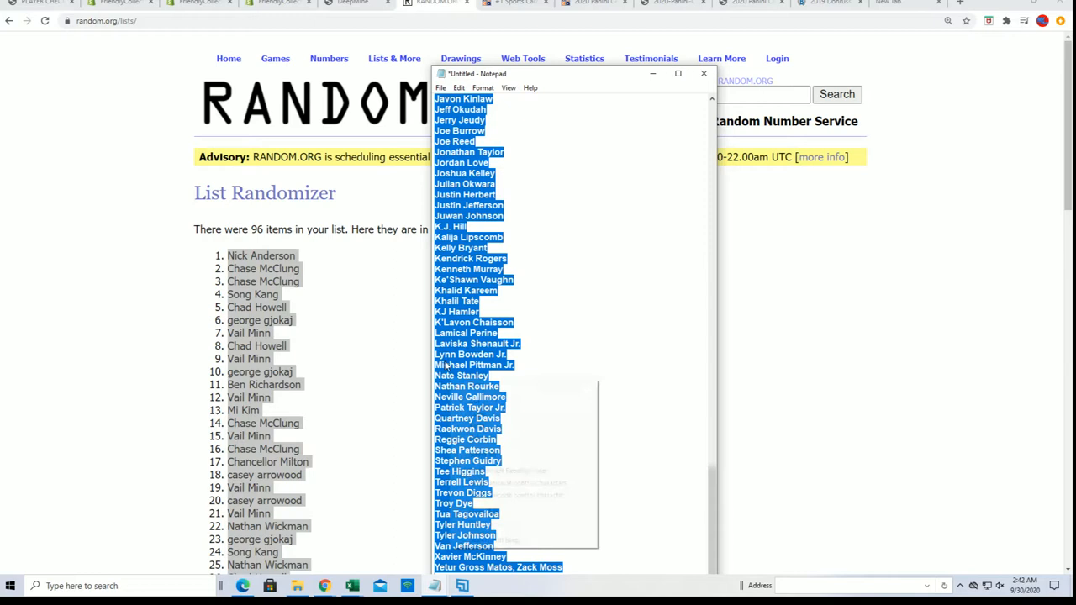
{"action": "left_click", "coordinate": [703, 74]}
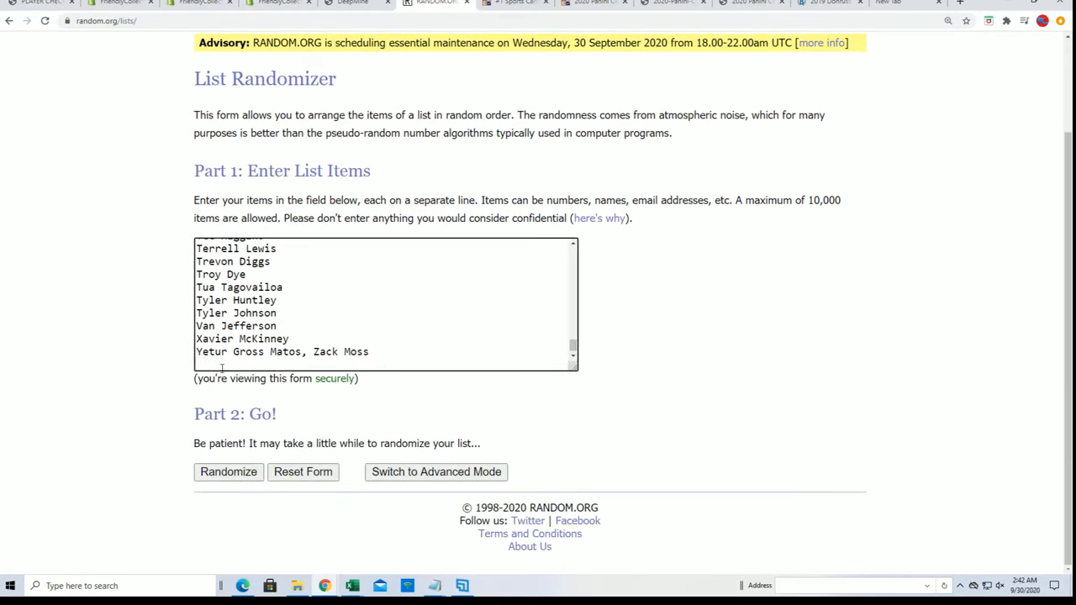
Step: Randomize the 96 checklist players and reshuffle the list for fresh random orders
{"action": "left_click", "coordinate": [228, 470]}
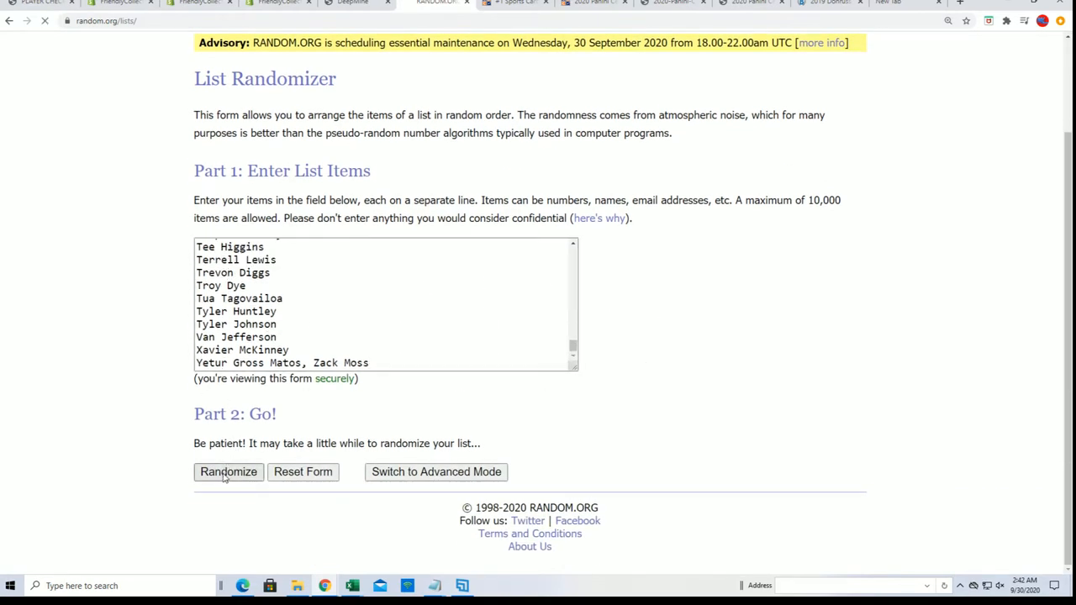
{"action": "left_click", "coordinate": [229, 470]}
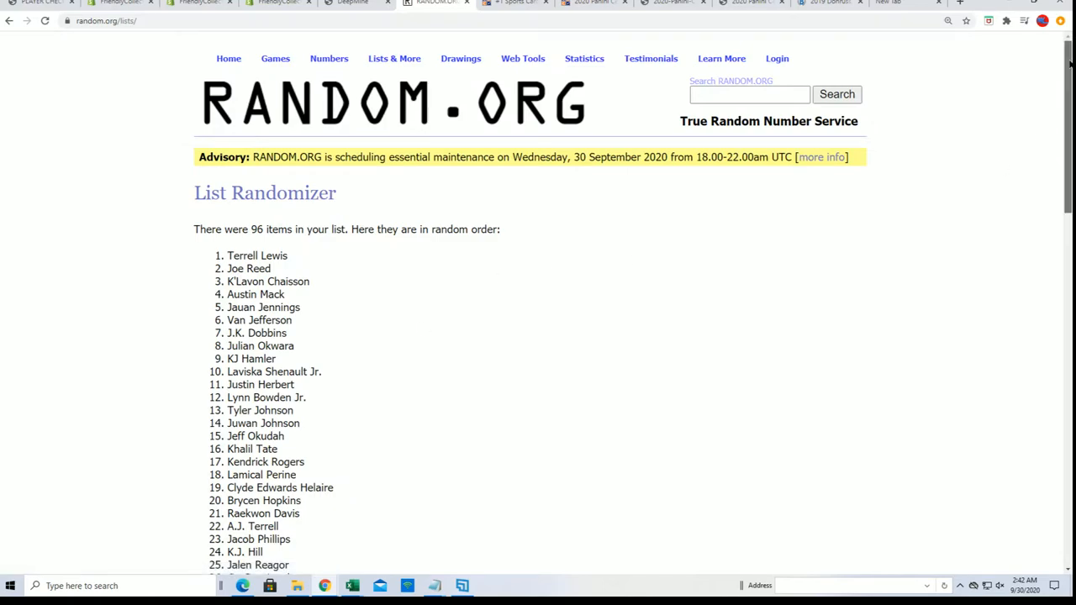
{"action": "scroll", "scroll_direction": "down", "scroll_amount": 3}
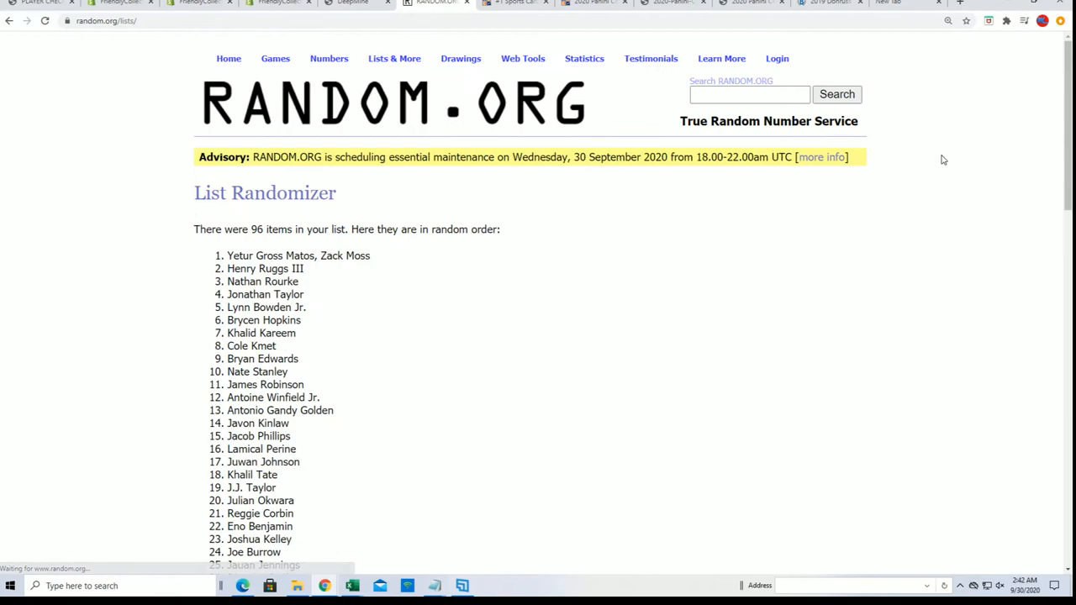
{"action": "scroll", "scroll_direction": "down", "scroll_amount": 3}
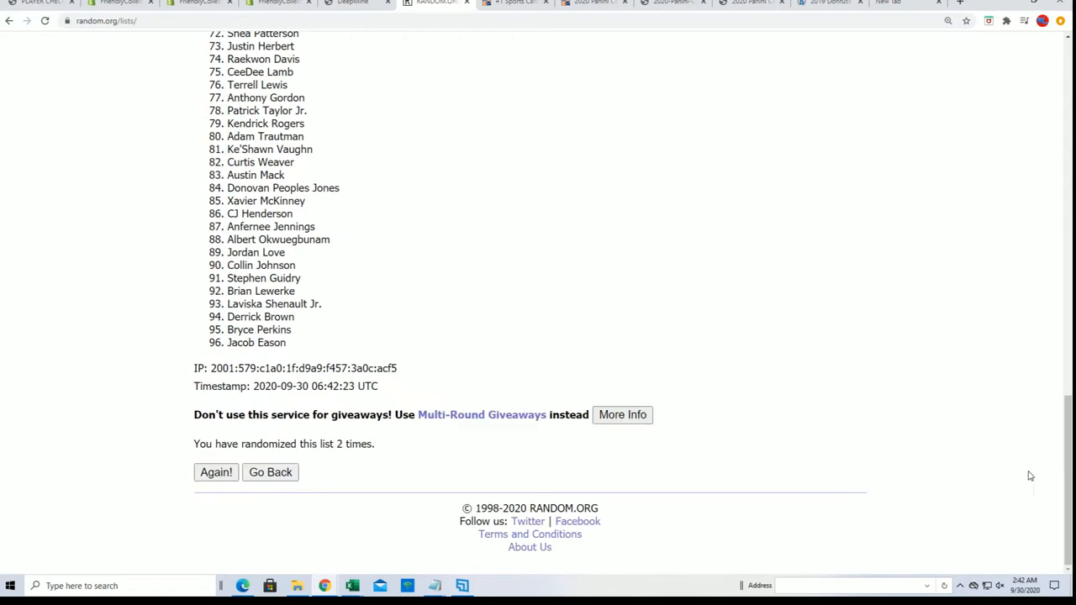
{"action": "left_click", "coordinate": [215, 470]}
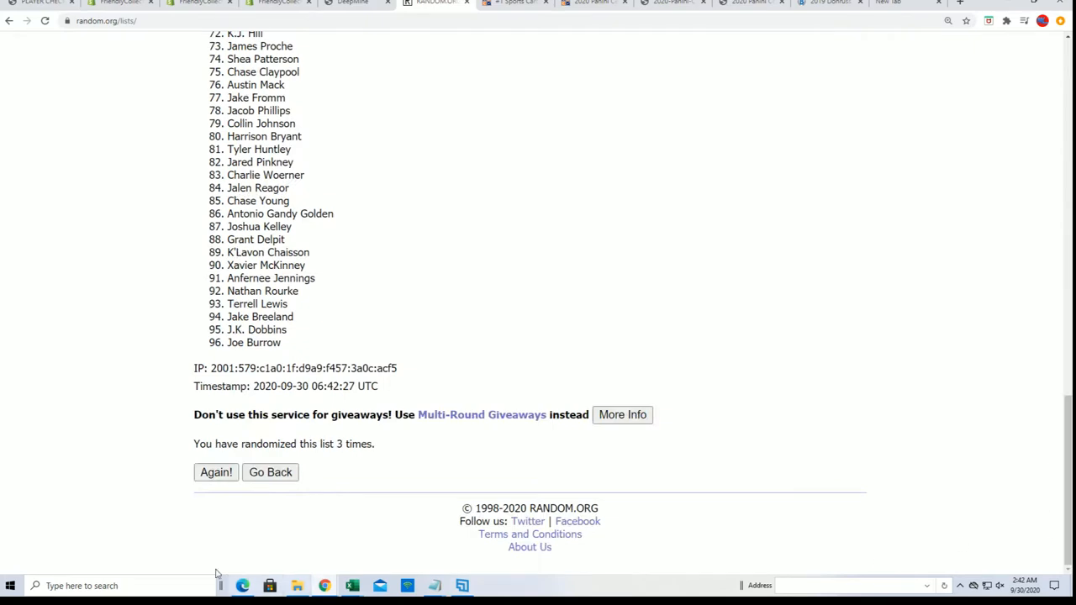
{"action": "left_click", "coordinate": [216, 471]}
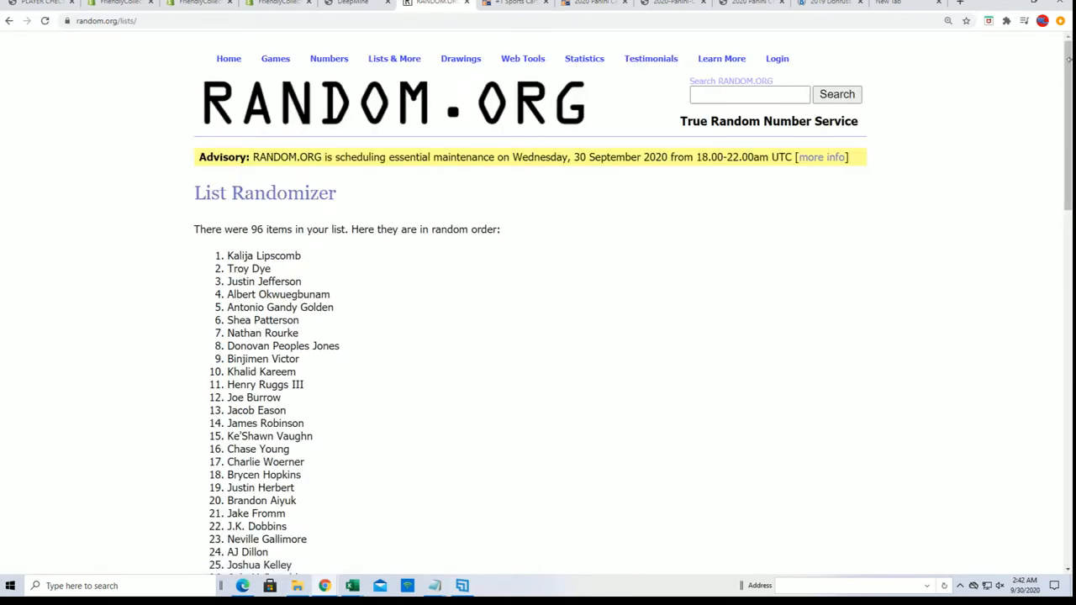
Step: Reshuffle the player list several more times to reach the final random order
{"action": "scroll", "scroll_direction": "down", "scroll_amount": 3}
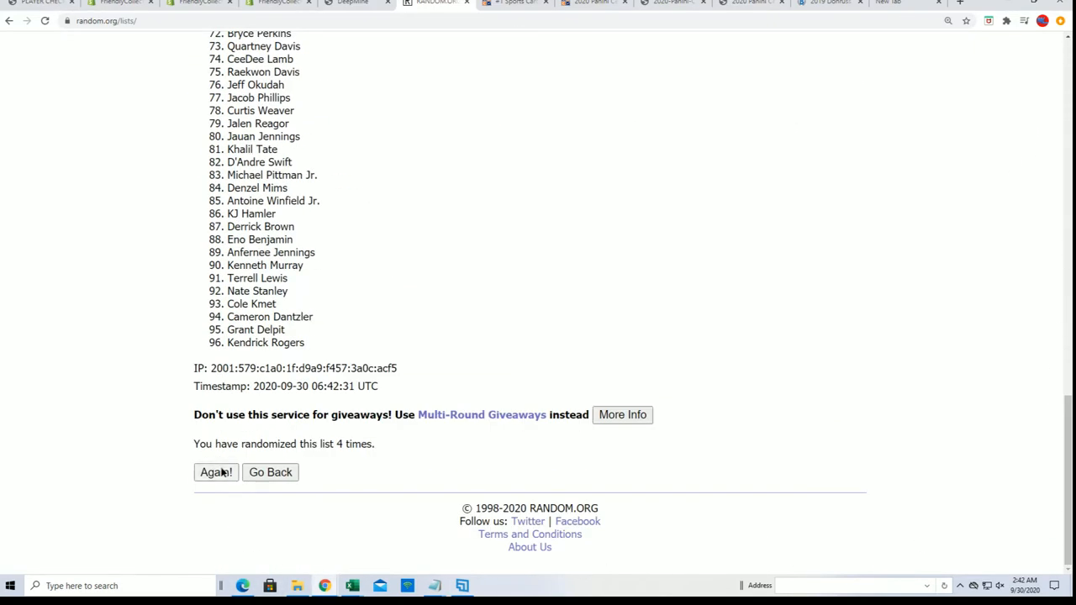
{"action": "left_click", "coordinate": [215, 471]}
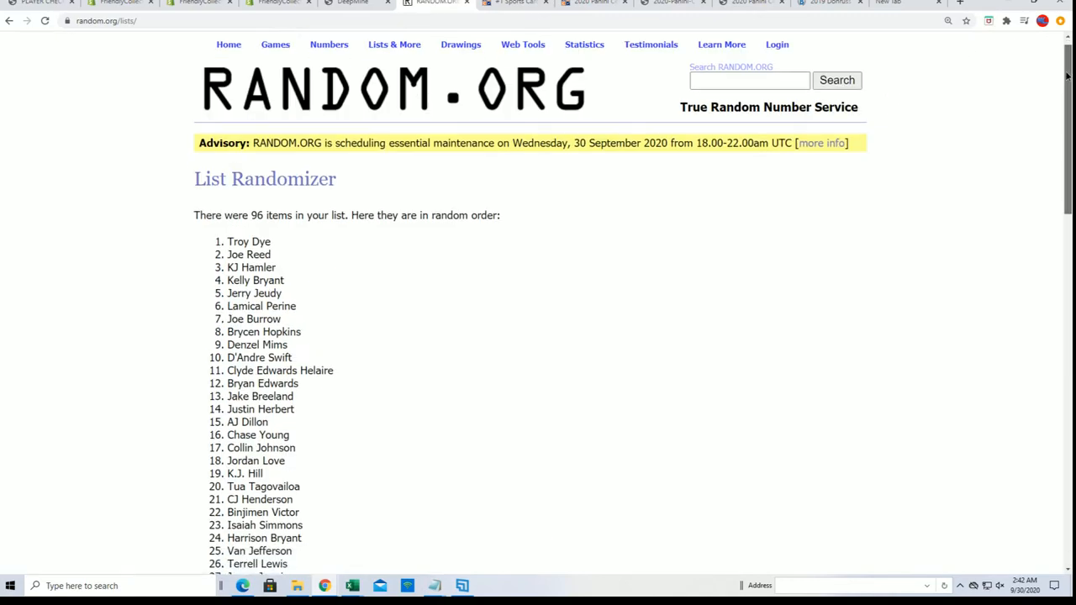
{"action": "scroll", "scroll_direction": "down", "scroll_amount": 3}
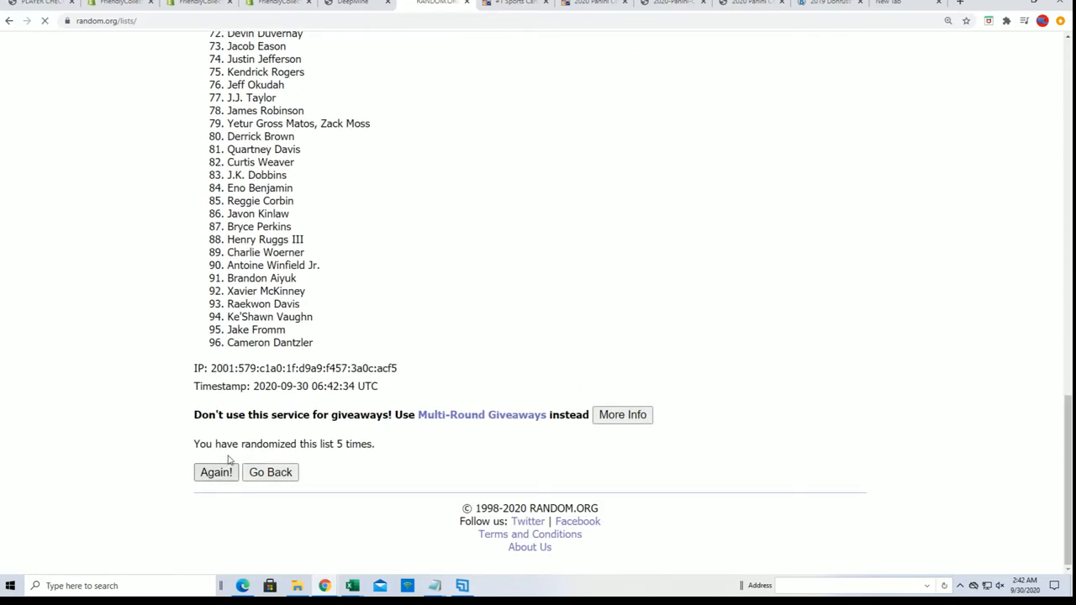
{"action": "left_click", "coordinate": [215, 471]}
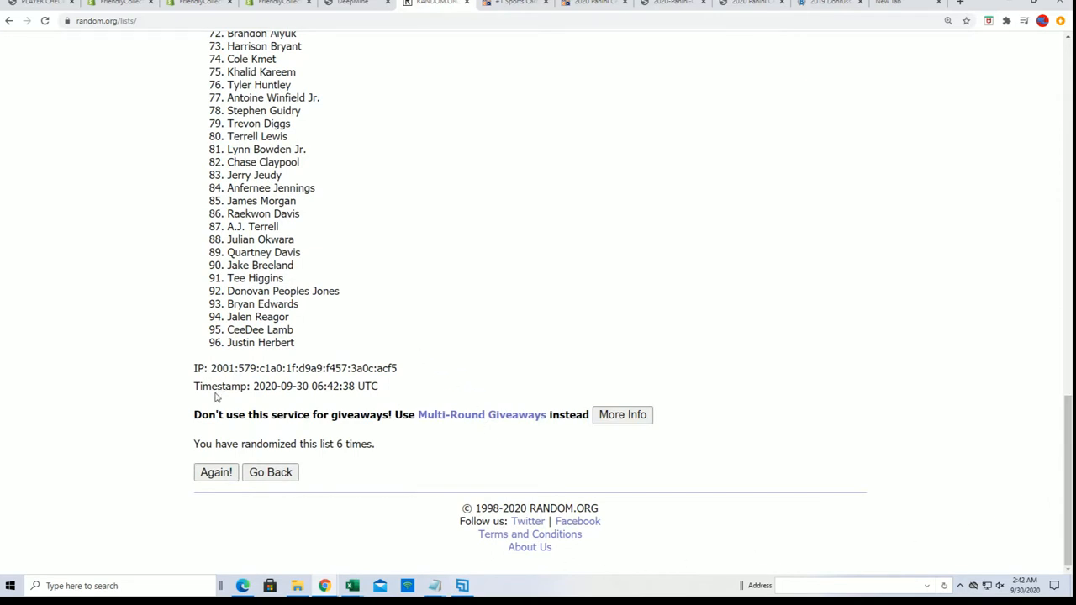
{"action": "left_click", "coordinate": [215, 471]}
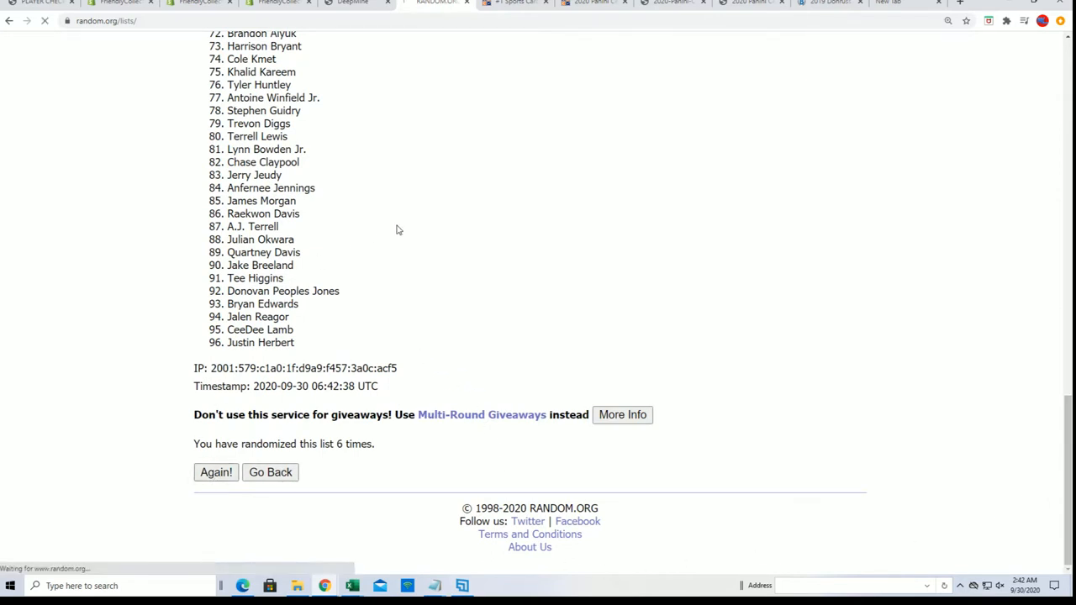
{"action": "left_click", "coordinate": [215, 471]}
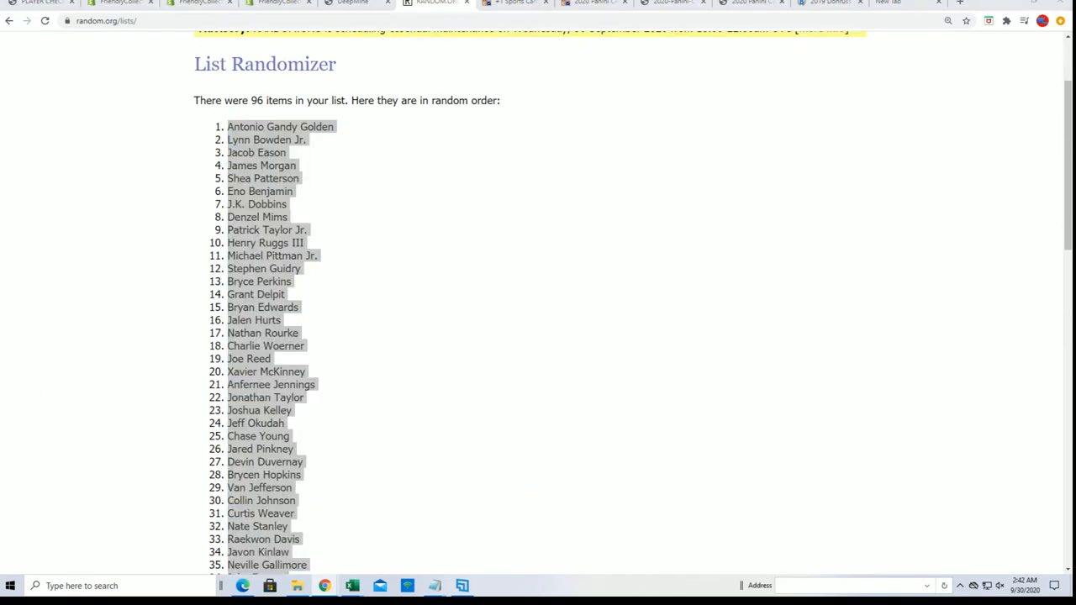
Step: Paste the shuffled players as plain text into B2, starting with Antonio Gandy Golden
{"action": "left_click", "coordinate": [353, 585]}
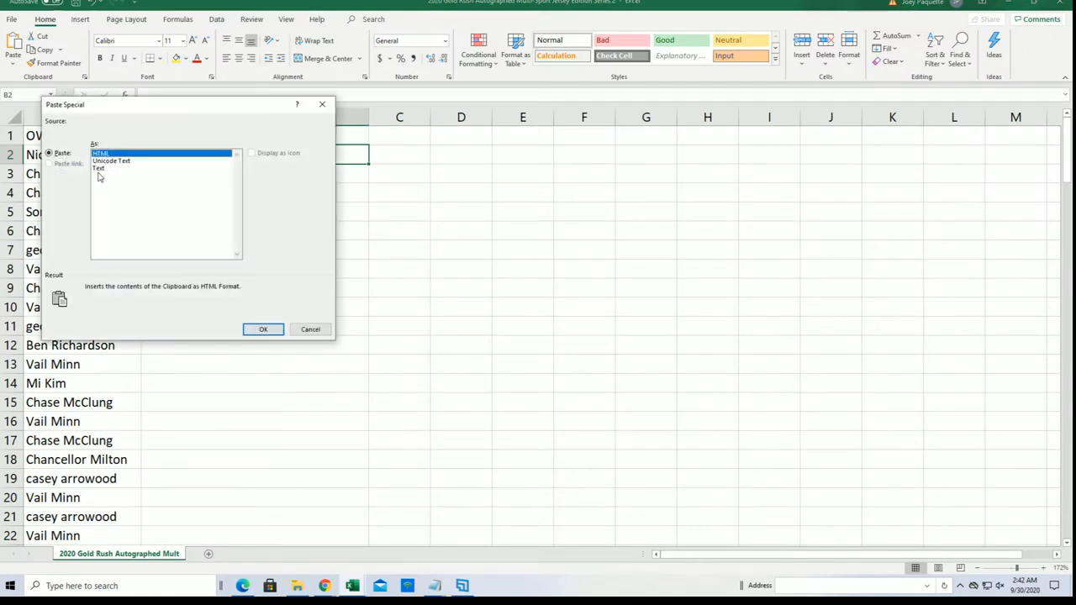
{"action": "left_click", "coordinate": [262, 328]}
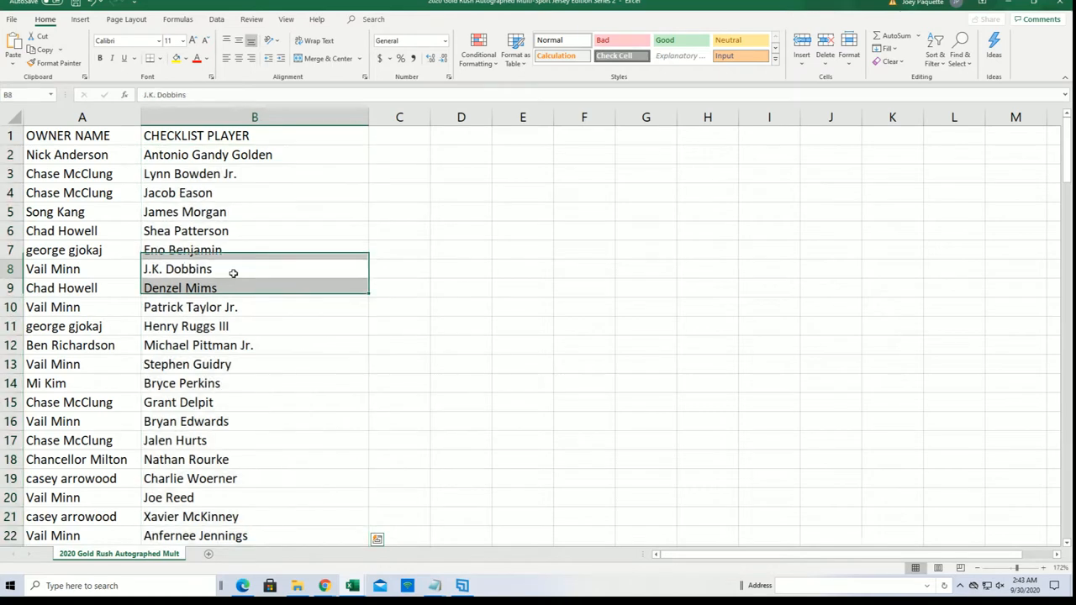
{"action": "left_click", "coordinate": [255, 268]}
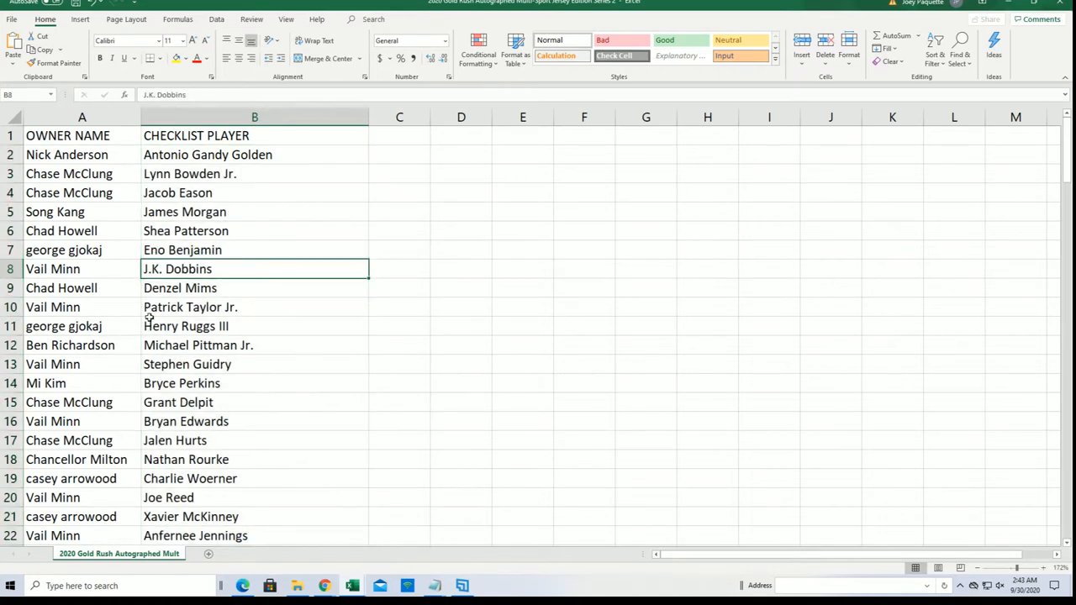
{"action": "left_click", "coordinate": [255, 326]}
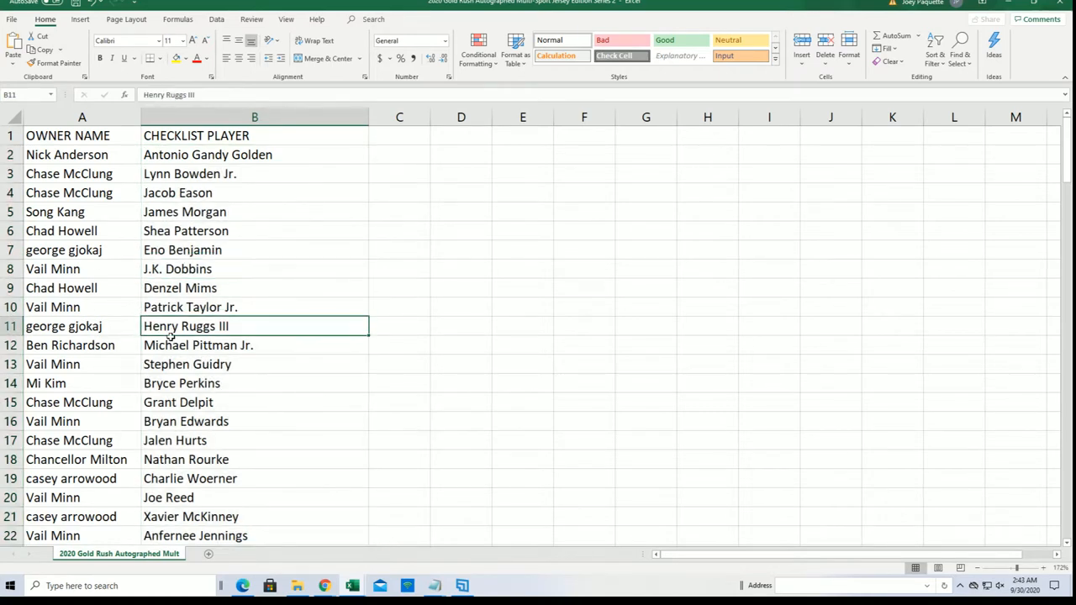
{"action": "left_click", "coordinate": [255, 345]}
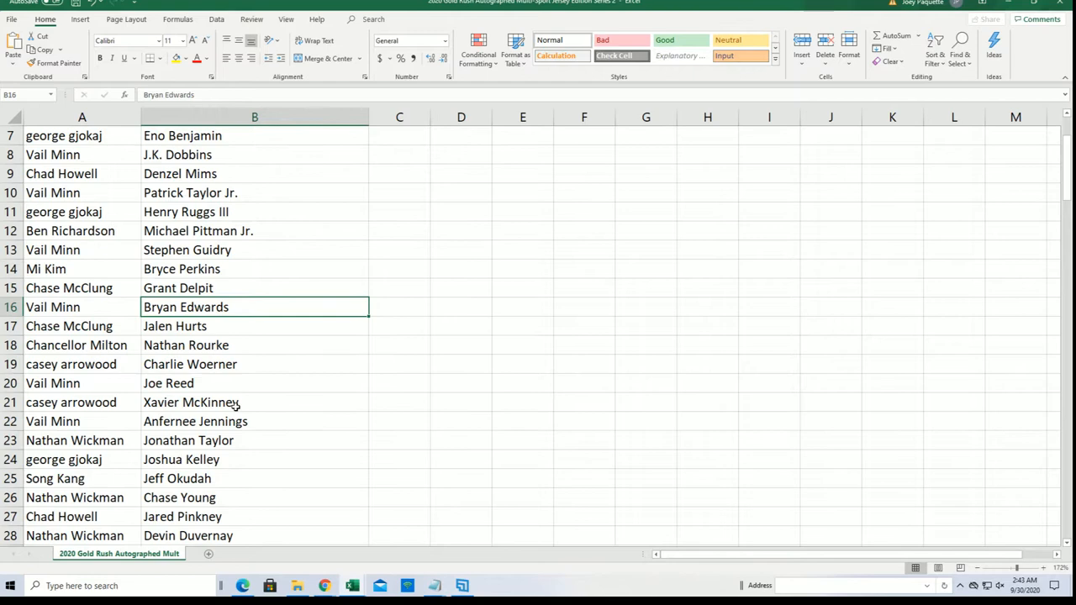
{"action": "scroll", "scroll_direction": "down", "scroll_amount": 3}
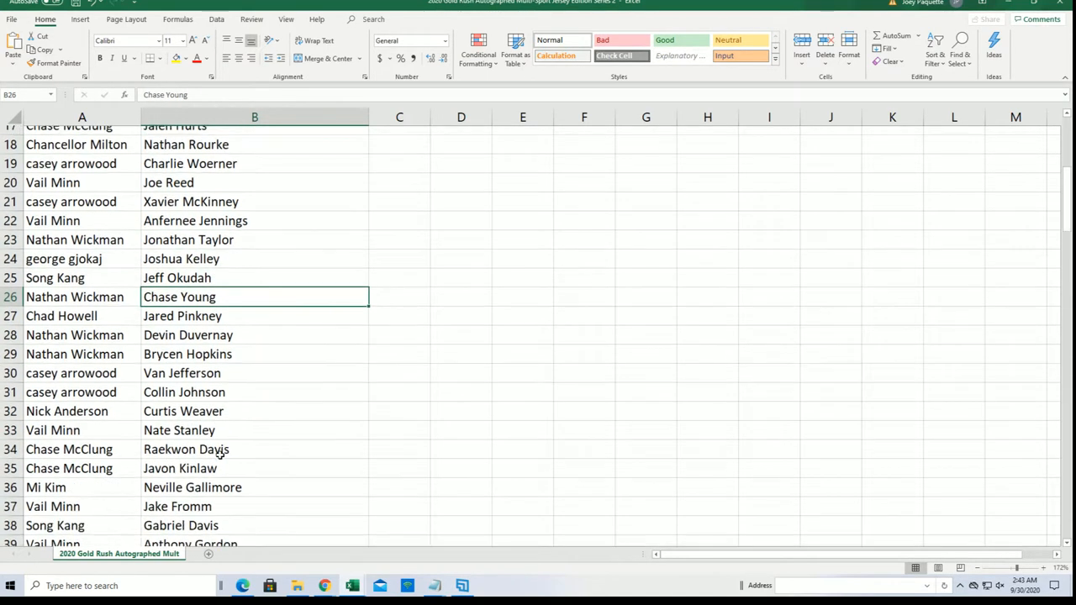
{"action": "scroll", "scroll_direction": "down", "scroll_amount": 3}
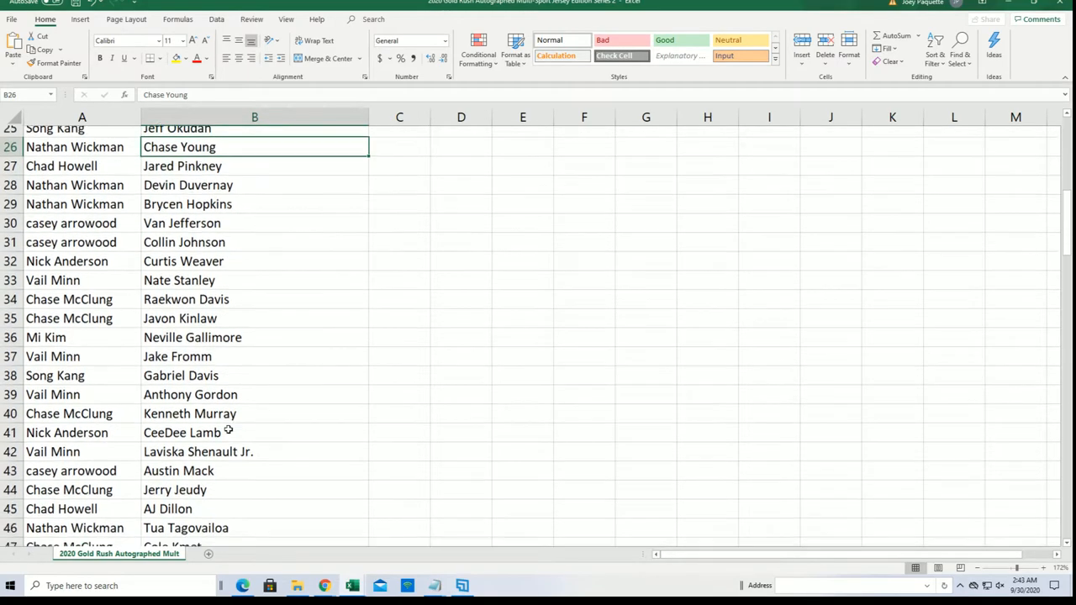
{"action": "scroll", "scroll_direction": "down", "scroll_amount": 3}
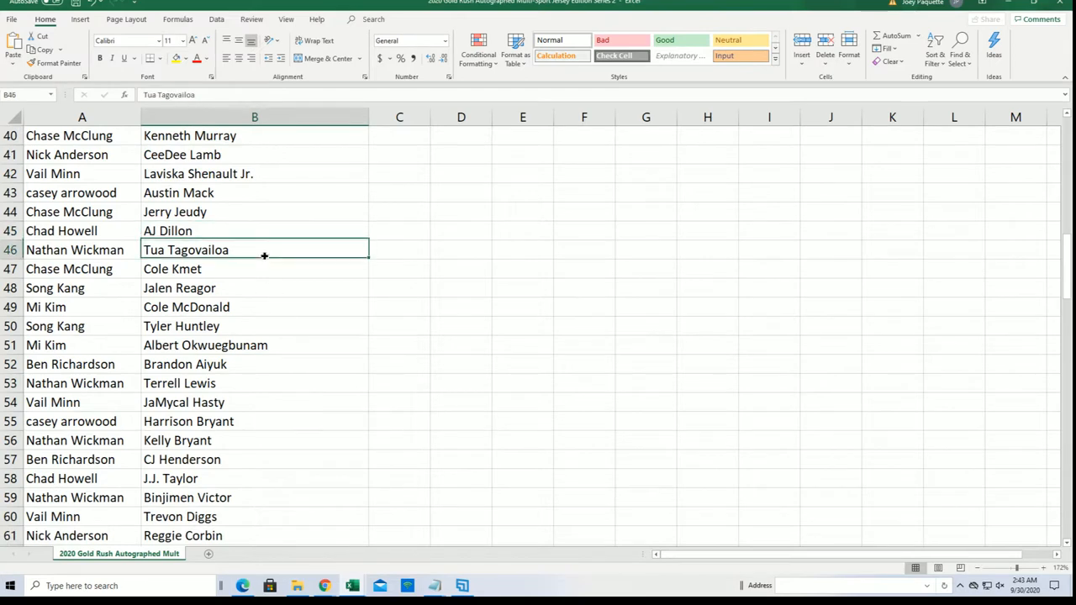
{"action": "scroll", "scroll_direction": "down", "scroll_amount": 3}
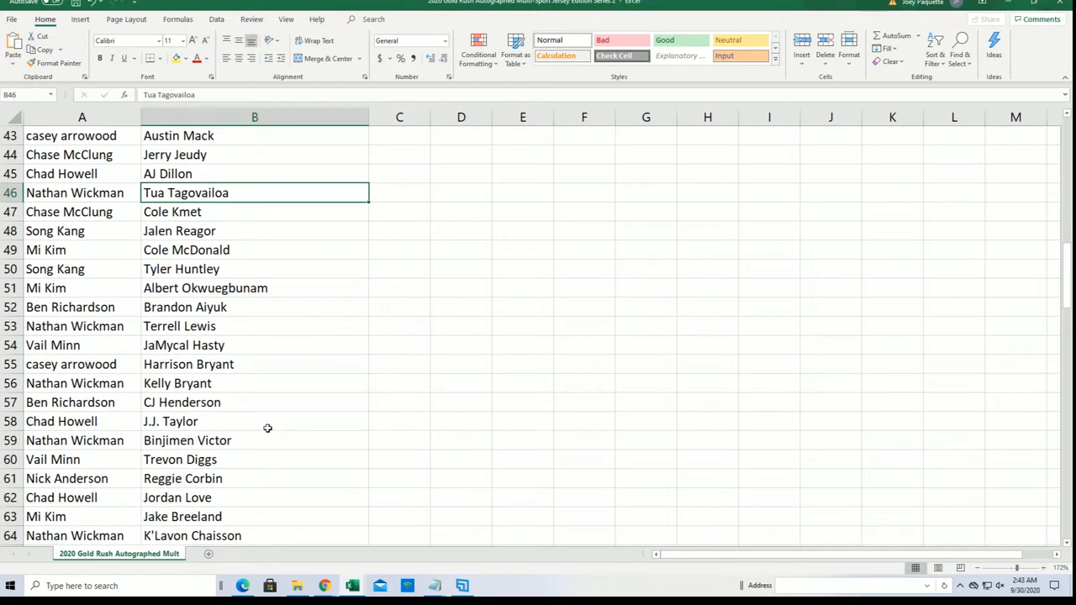
{"action": "scroll", "scroll_direction": "down", "scroll_amount": 3}
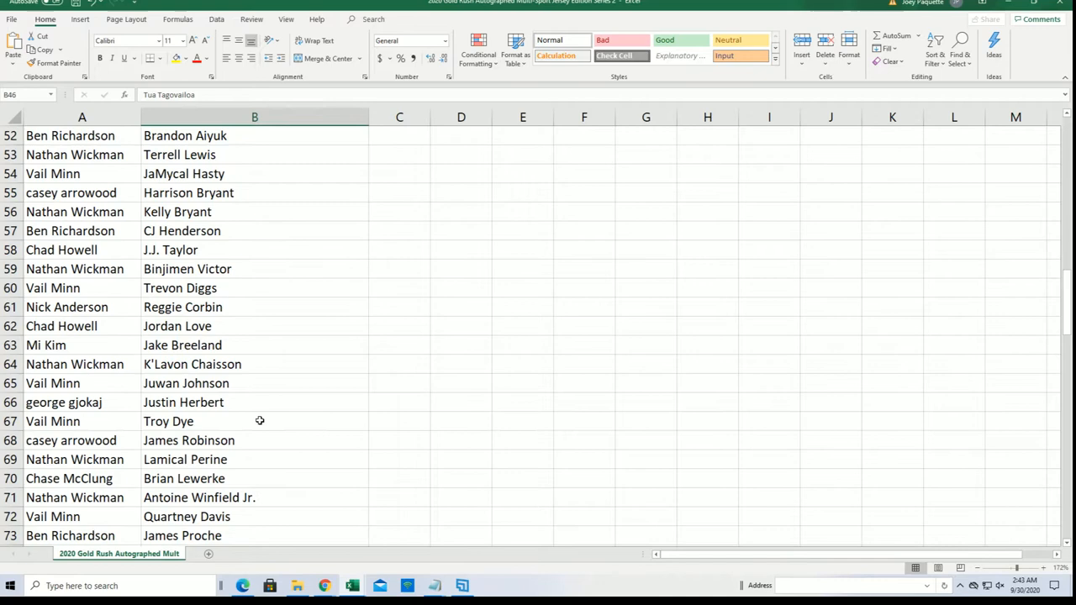
{"action": "scroll", "scroll_direction": "down", "scroll_amount": 3}
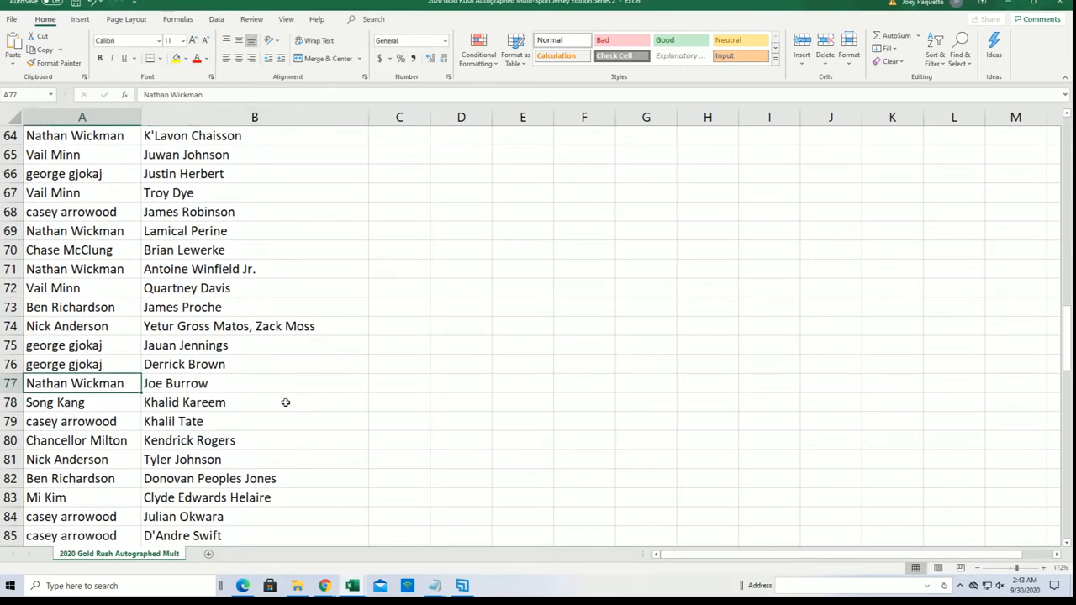
{"action": "scroll", "scroll_direction": "down", "scroll_amount": 3}
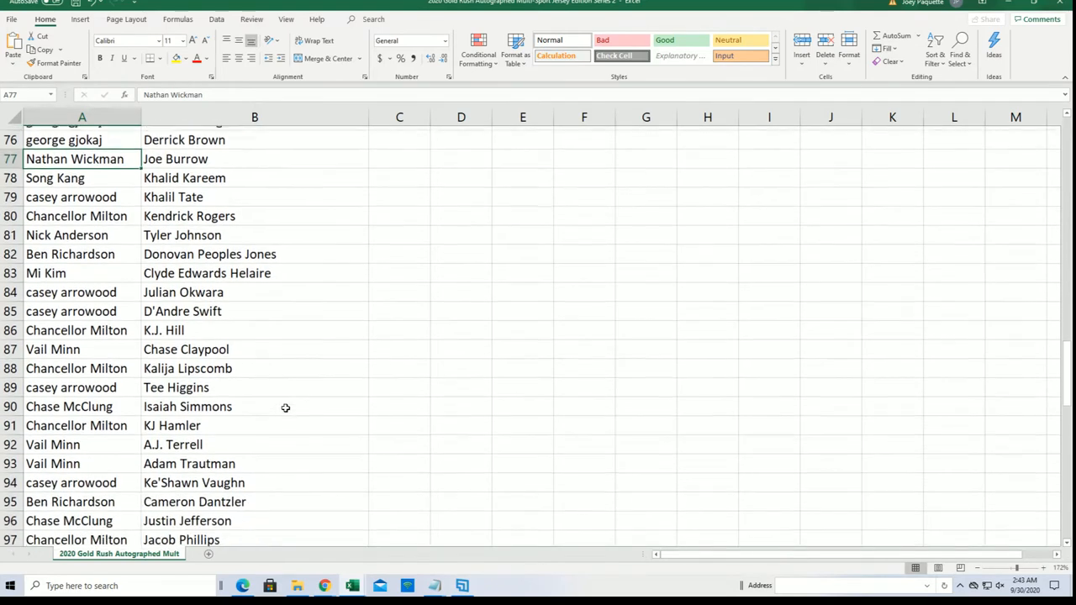
{"action": "scroll", "scroll_direction": "down", "scroll_amount": 3}
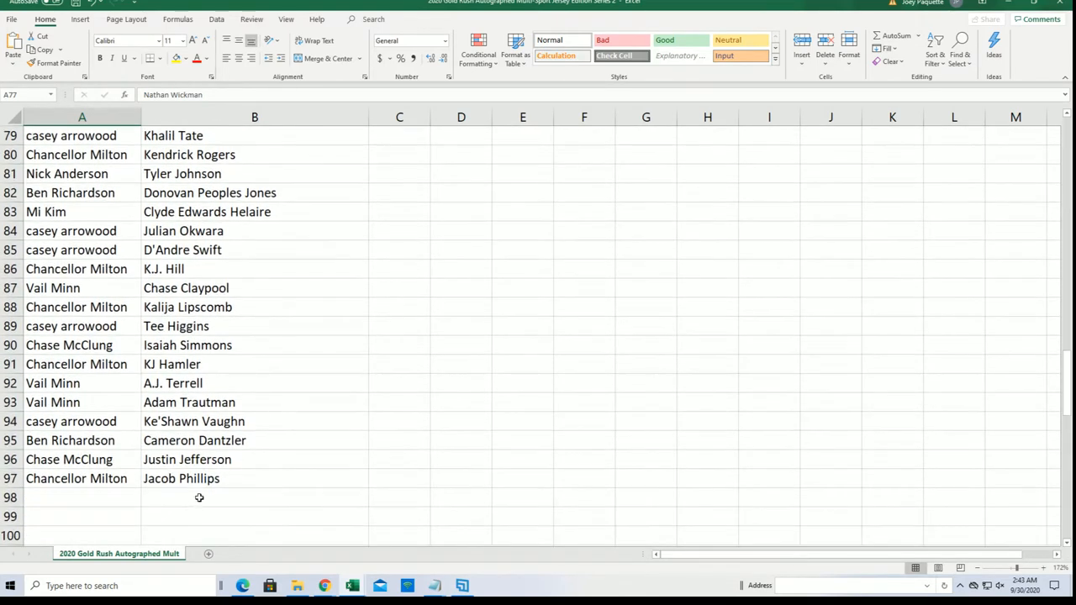
{"action": "mouse_move", "coordinate": [246, 467]}
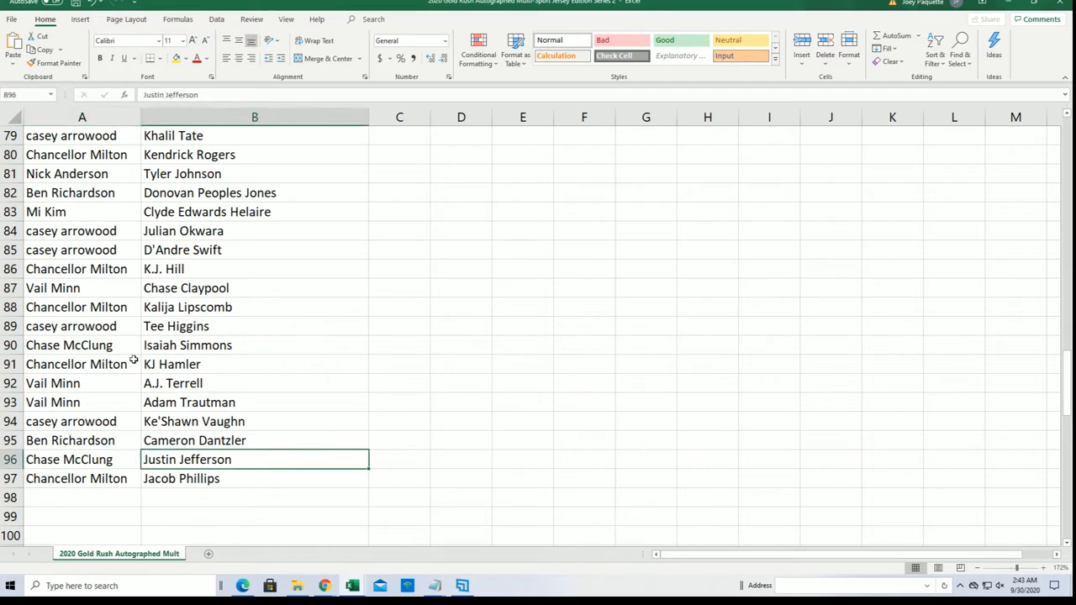
{"action": "left_click", "coordinate": [256, 249]}
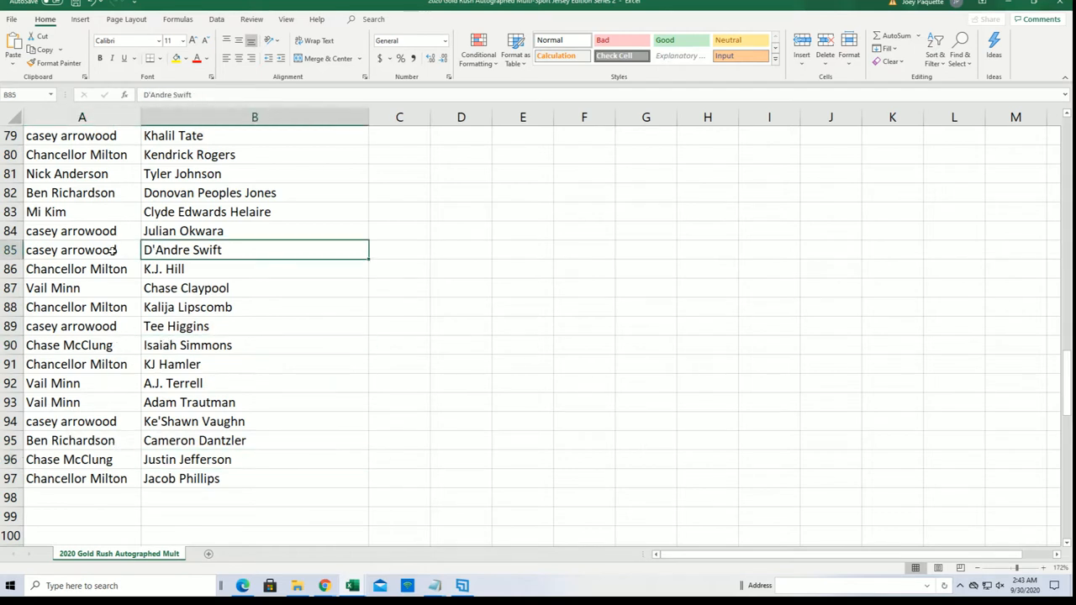
{"action": "left_click", "coordinate": [255, 212]}
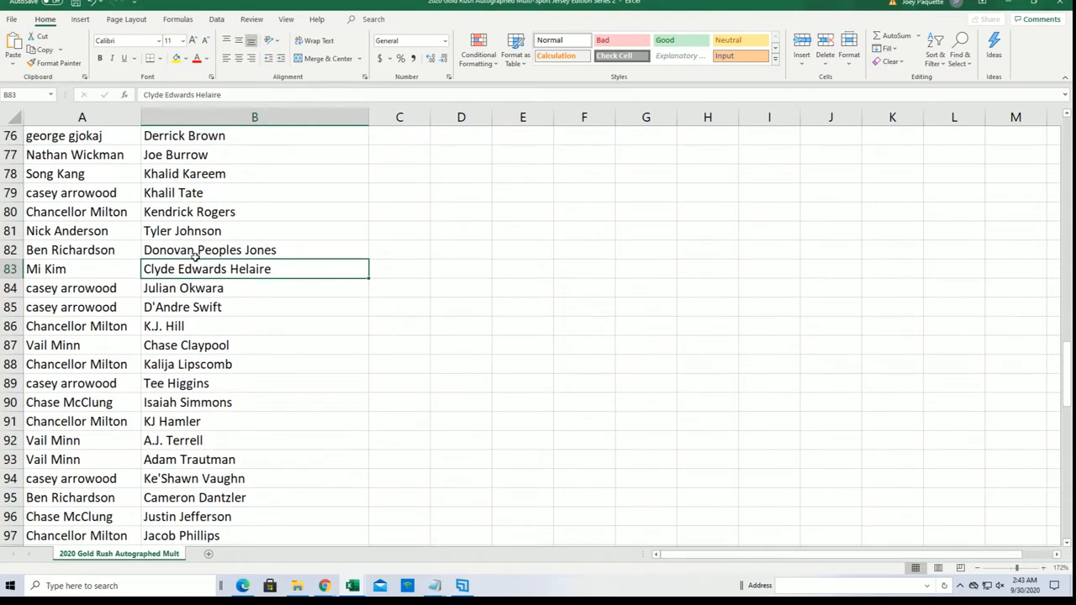
{"action": "scroll", "scroll_direction": "up", "scroll_amount": 3}
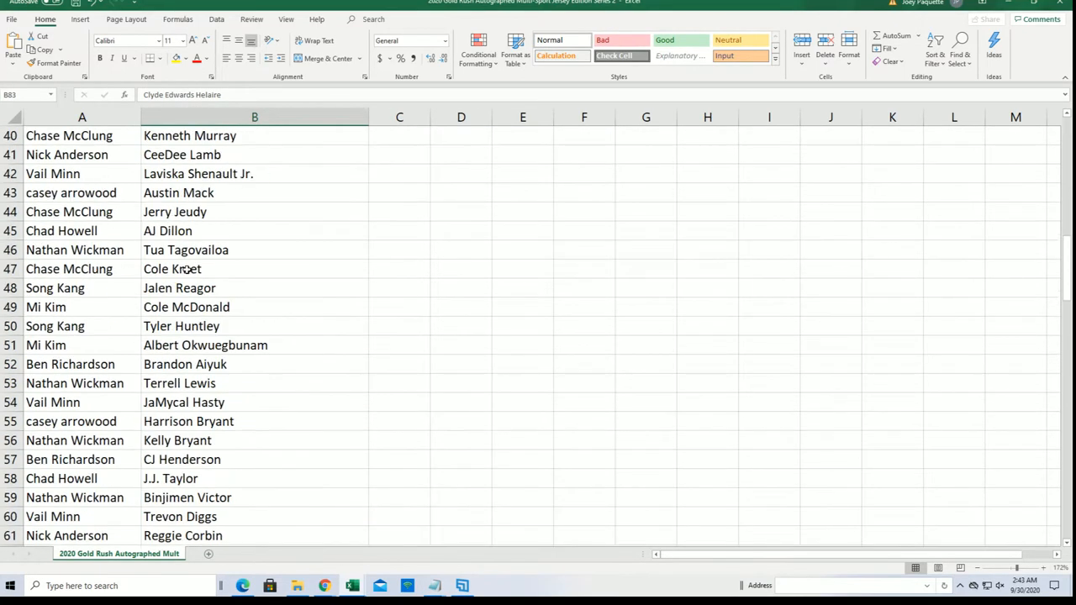